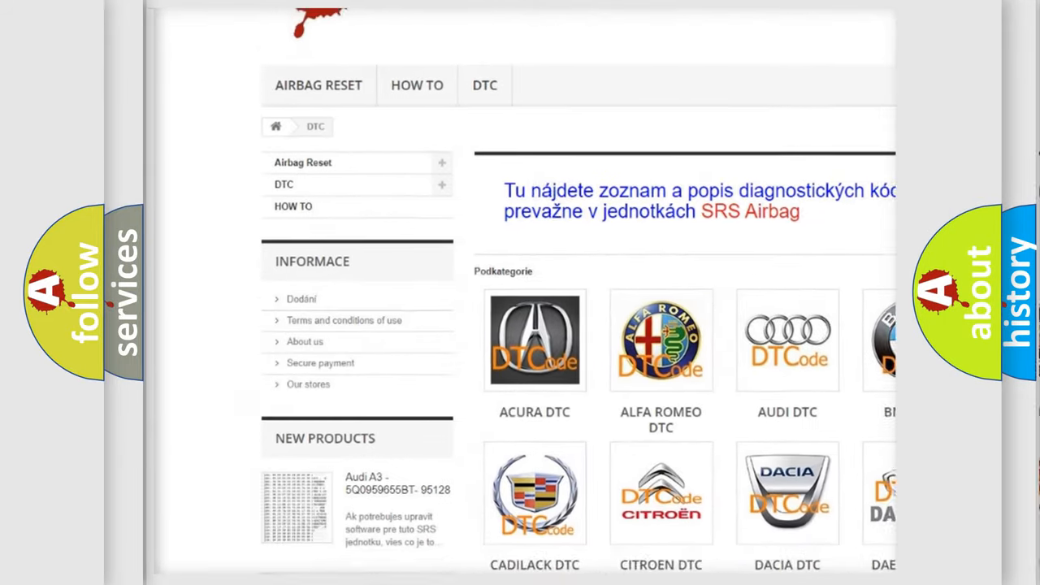
scroll("down", 3)
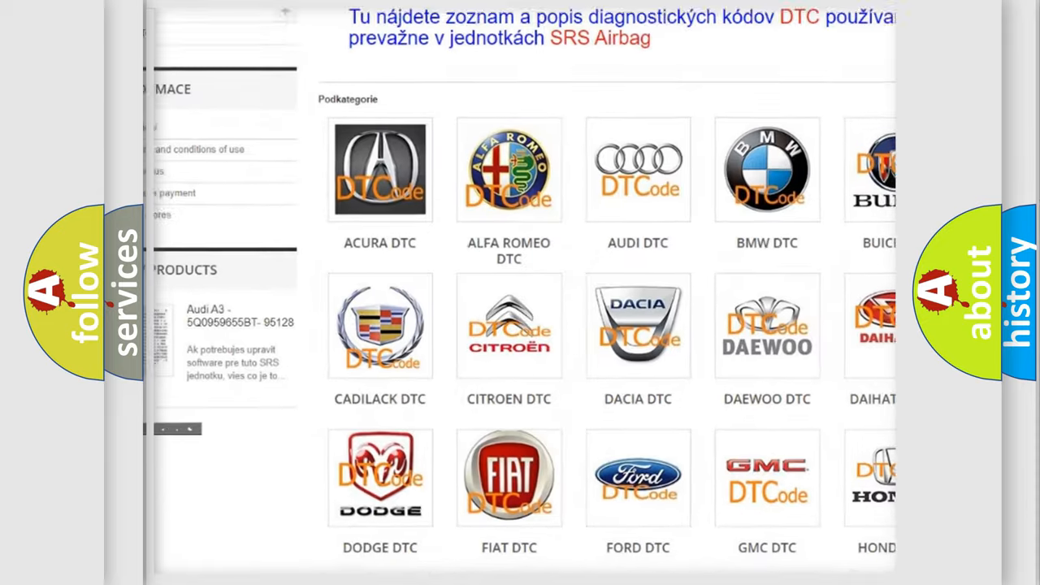
scroll("down", 3)
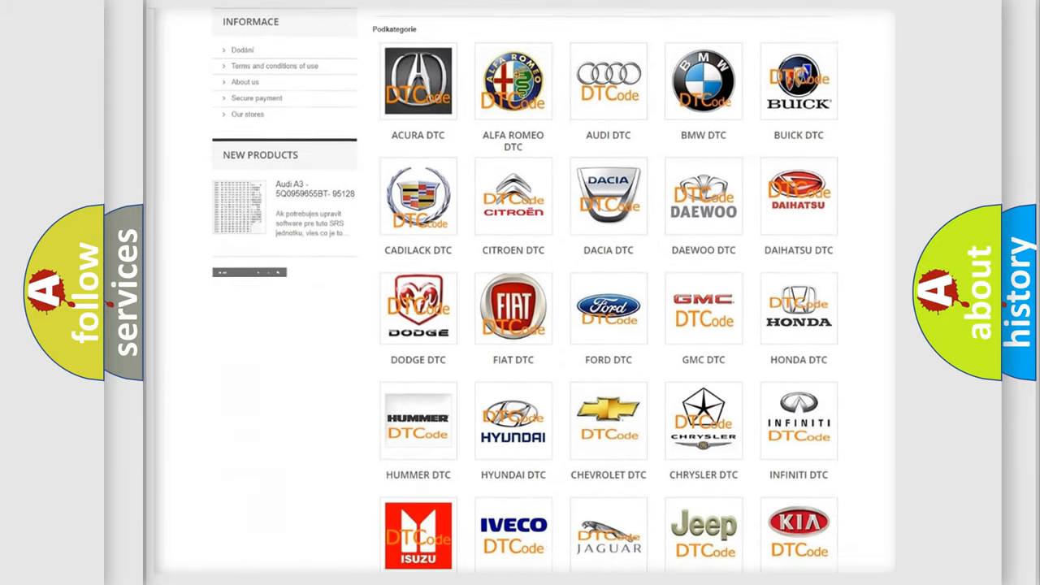
scroll("down", 3)
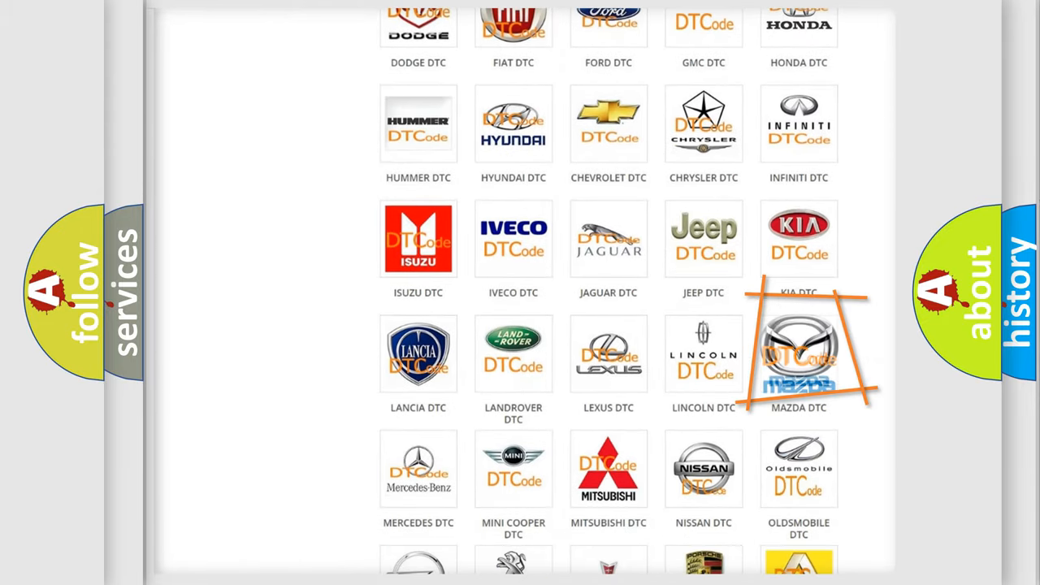